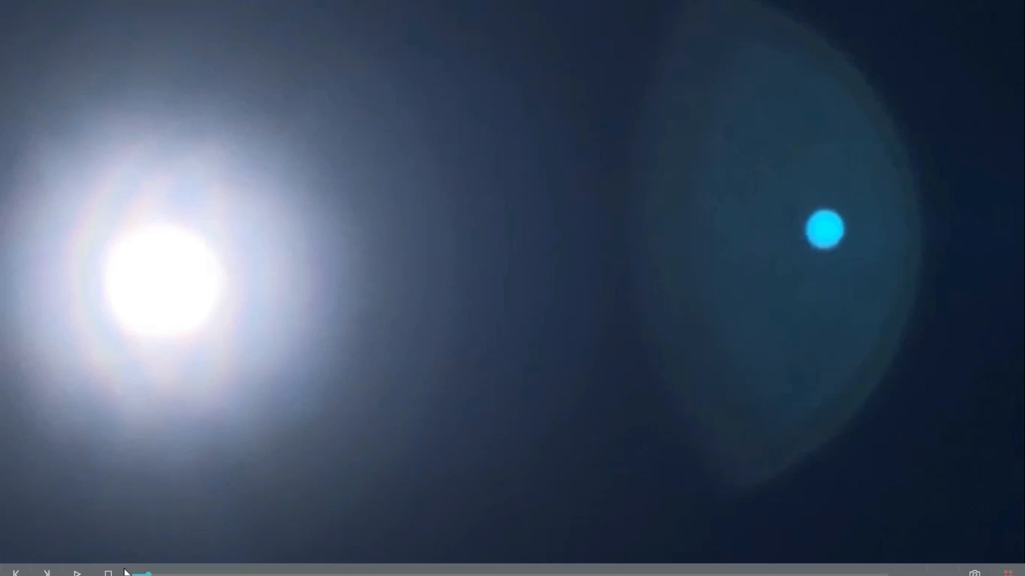
left_click(76, 520)
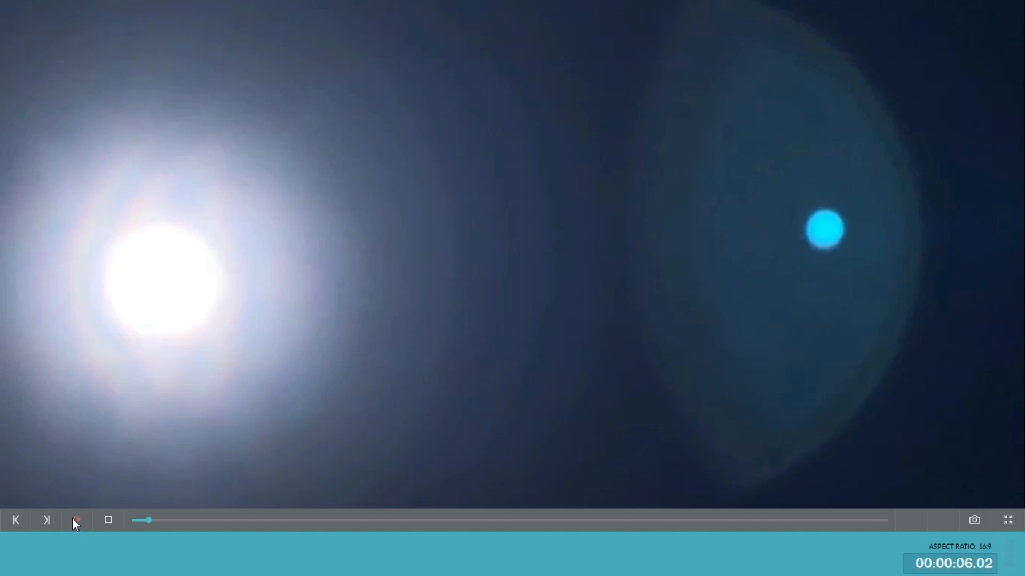